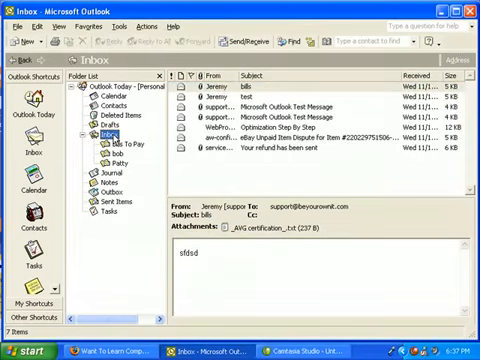
- Create a new folder named 'test' inside the Inbox
{"action": "right_click", "coordinate": [108, 136]}
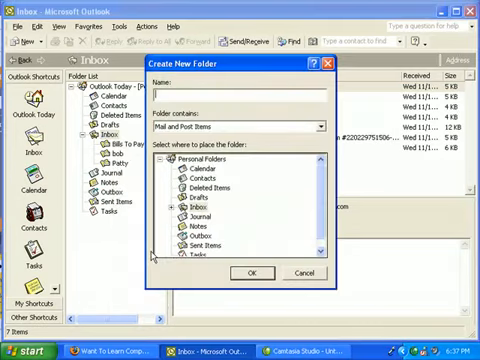
{"action": "type", "text": "test"}
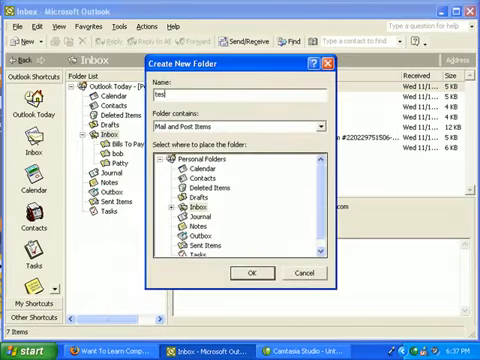
{"action": "left_click", "coordinate": [246, 272]}
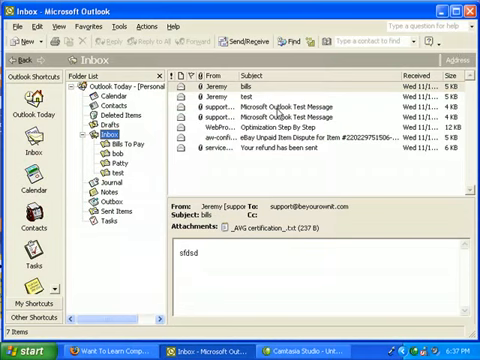
- Select the test message and bring up the context menu of the bills email
{"action": "left_click", "coordinate": [290, 104]}
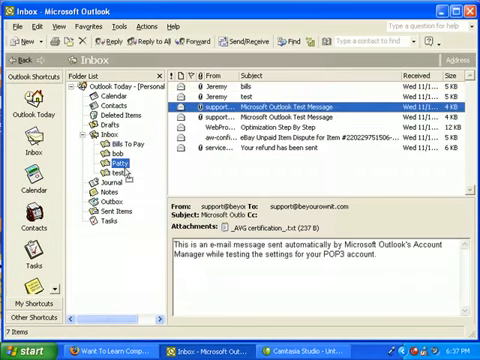
{"action": "left_click", "coordinate": [116, 180]}
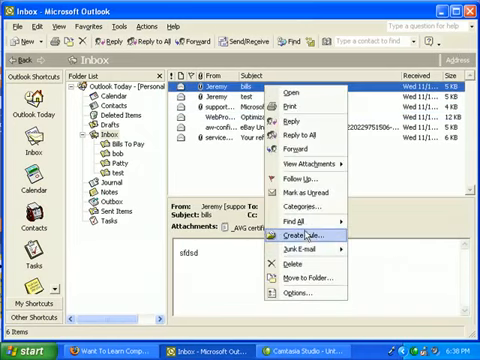
- Start a rule from the email, conditioned on mail from this sender
{"action": "left_click", "coordinate": [300, 238]}
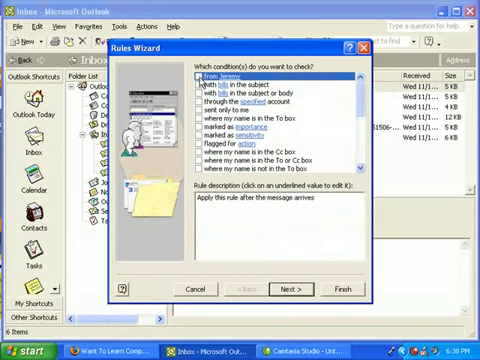
{"action": "left_click", "coordinate": [196, 72]}
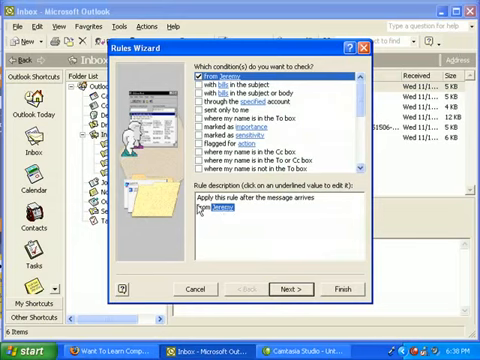
{"action": "left_click", "coordinate": [288, 288]}
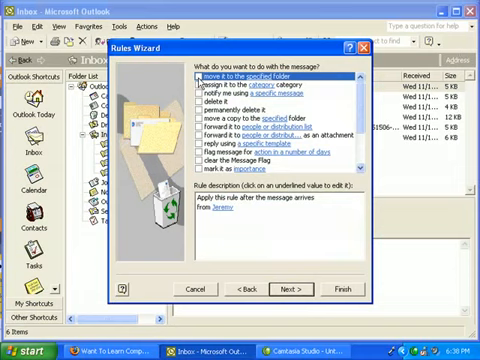
- Have matching messages moved into the Bills To Pay folder
{"action": "left_click", "coordinate": [196, 74]}
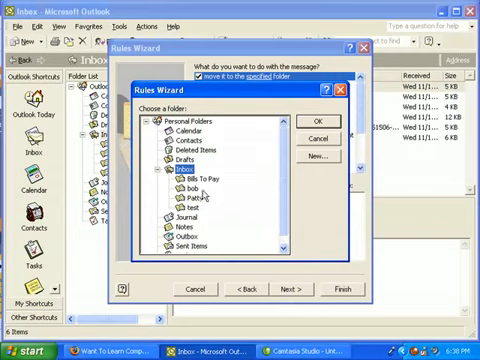
{"action": "left_click", "coordinate": [204, 184]}
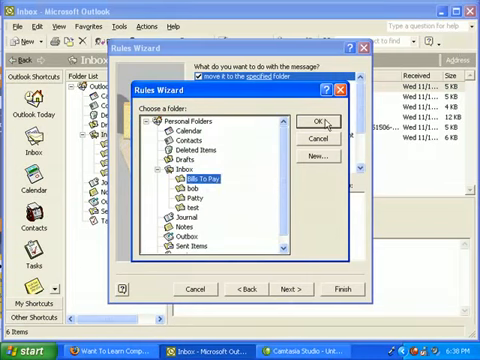
{"action": "left_click", "coordinate": [318, 122]}
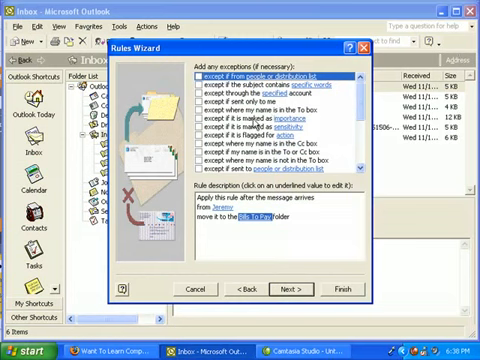
{"action": "mouse_move", "coordinate": [320, 138]}
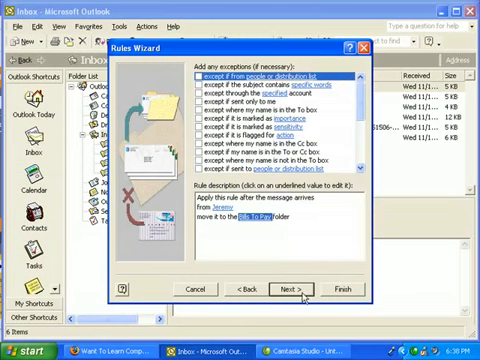
- Finish the rule without exceptions and run it on messages already in the Inbox
{"action": "left_click", "coordinate": [288, 288]}
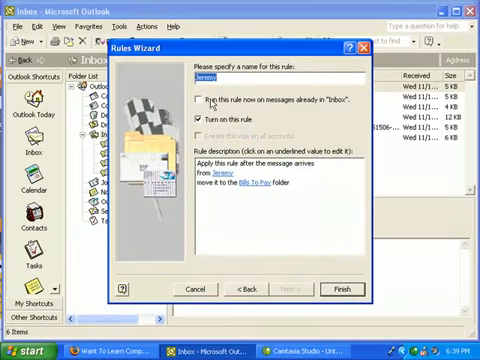
{"action": "left_click", "coordinate": [196, 100]}
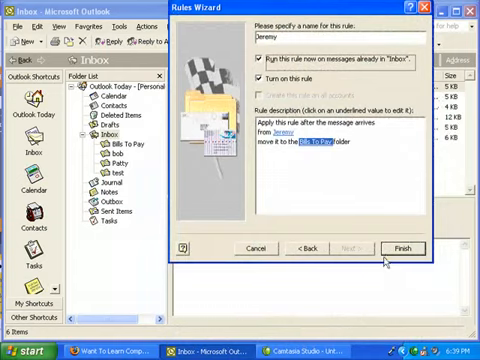
{"action": "left_click", "coordinate": [388, 248]}
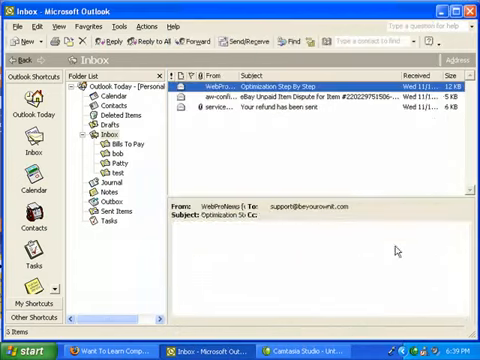
{"action": "left_click", "coordinate": [300, 96]}
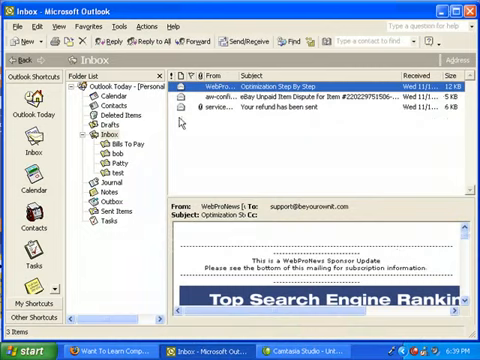
{"action": "left_click", "coordinate": [122, 142]}
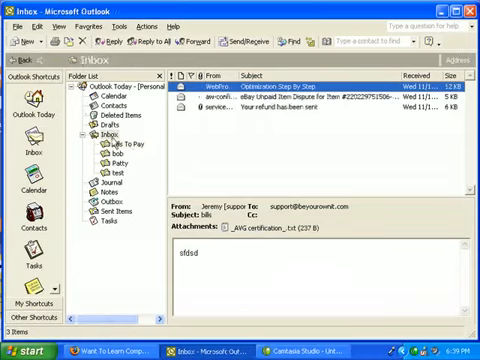
- Show the Bills To Pay folder with the three messages the rule moved there
{"action": "left_click", "coordinate": [20, 40]}
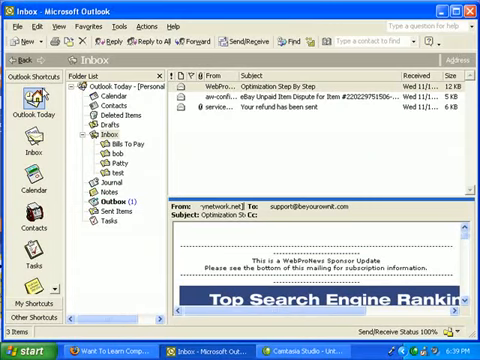
{"action": "left_click", "coordinate": [250, 40]}
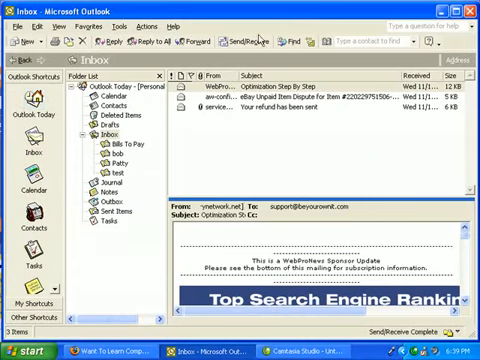
{"action": "left_click", "coordinate": [244, 40]}
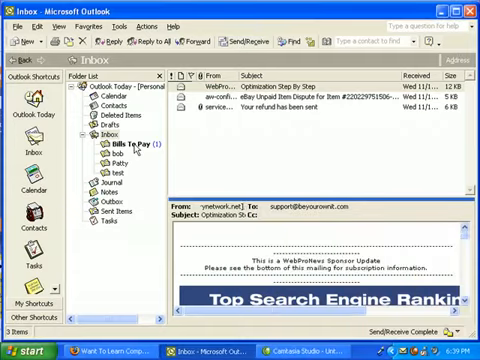
{"action": "left_click", "coordinate": [128, 144]}
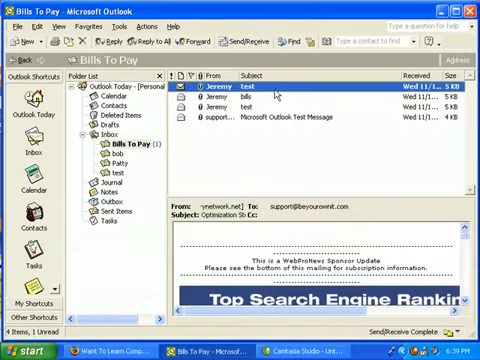